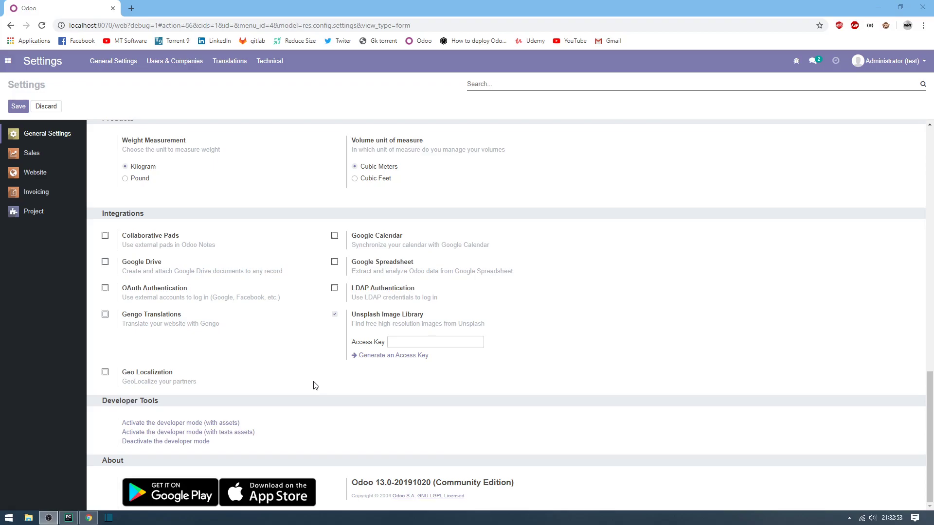
pyautogui.moveTo(309, 103)
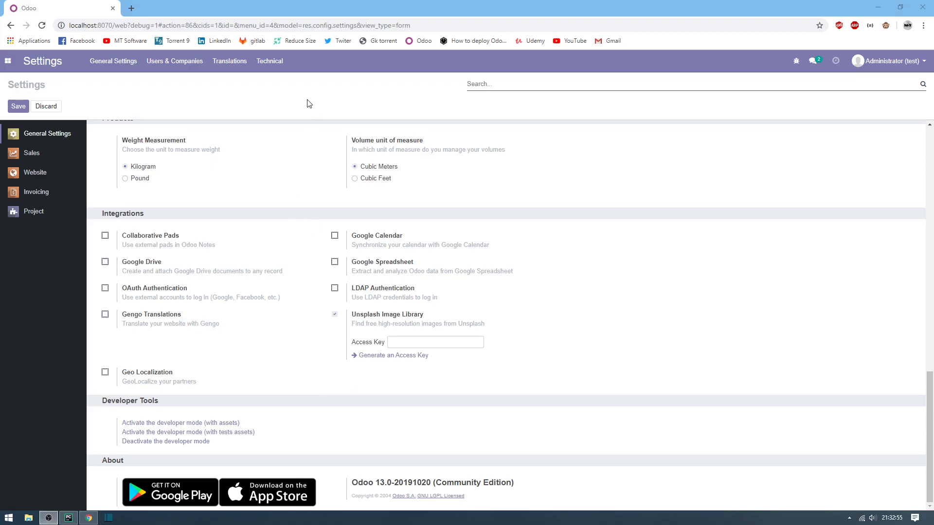
pyautogui.moveTo(271, 192)
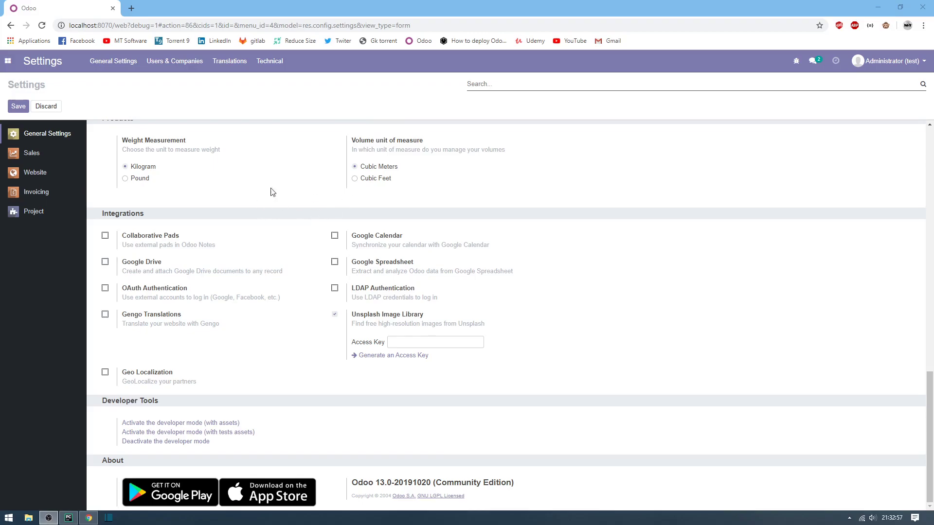
pyautogui.moveTo(260, 51)
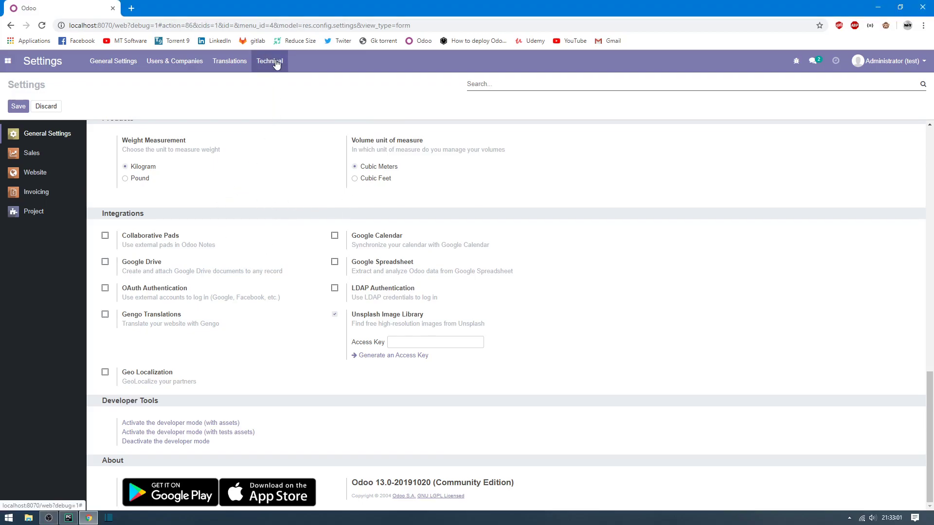
# Open Outgoing Mail Servers from Odoo's Technical settings menu.
pyautogui.click(269, 61)
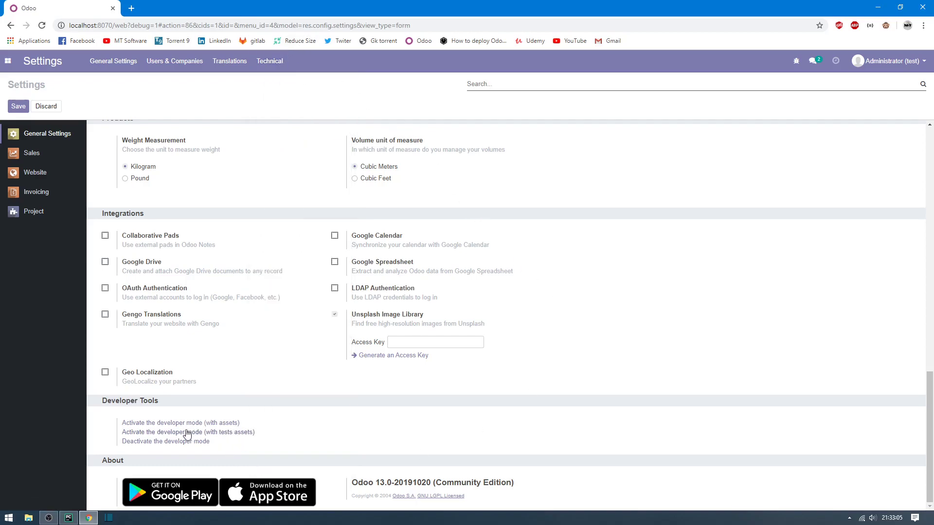
pyautogui.click(269, 61)
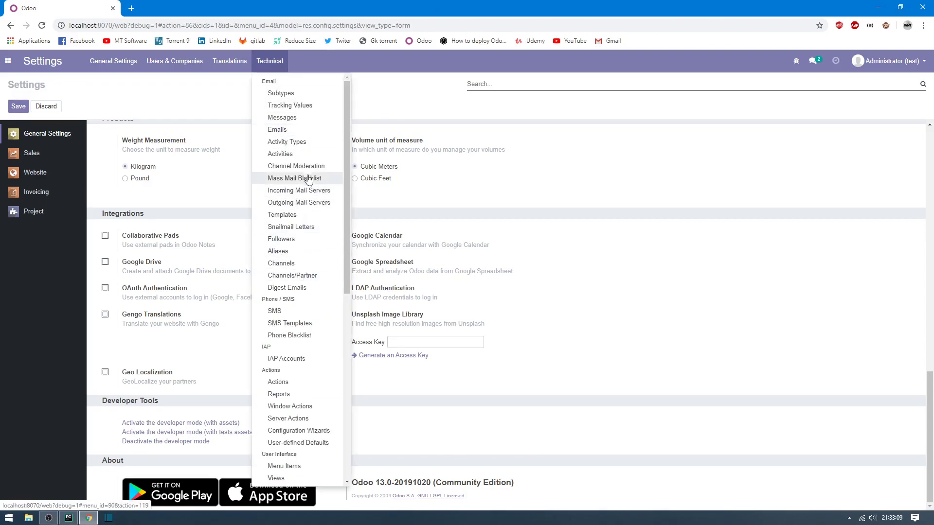
pyautogui.moveTo(301, 206)
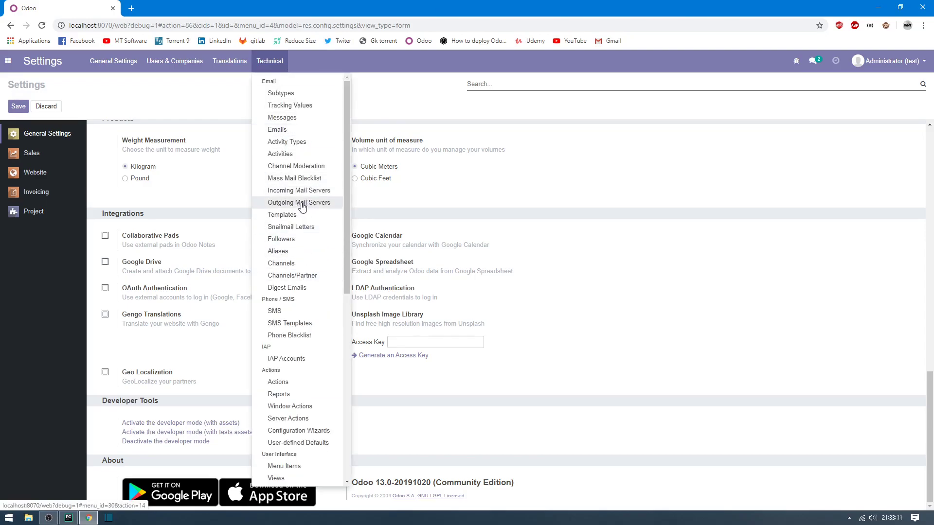
pyautogui.click(298, 202)
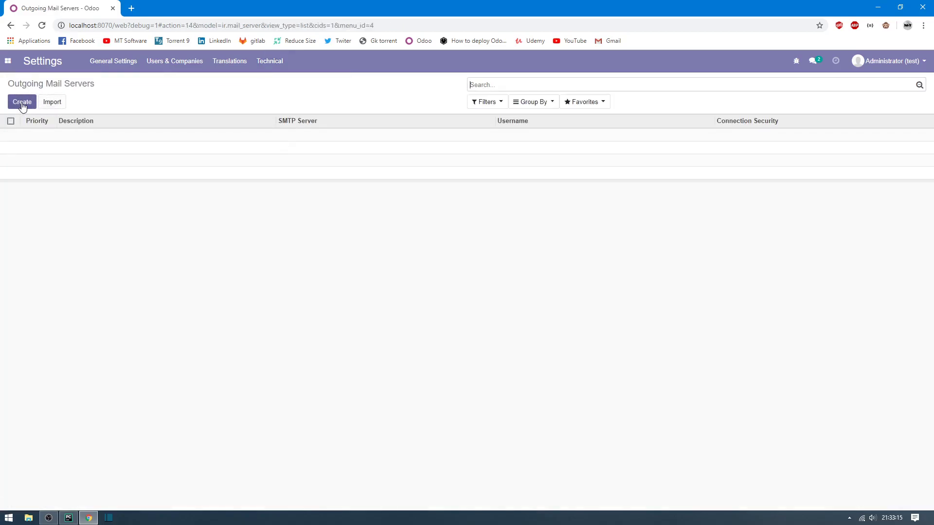
# Create a new outgoing mail server record described as 'My Server Email'.
pyautogui.click(21, 101)
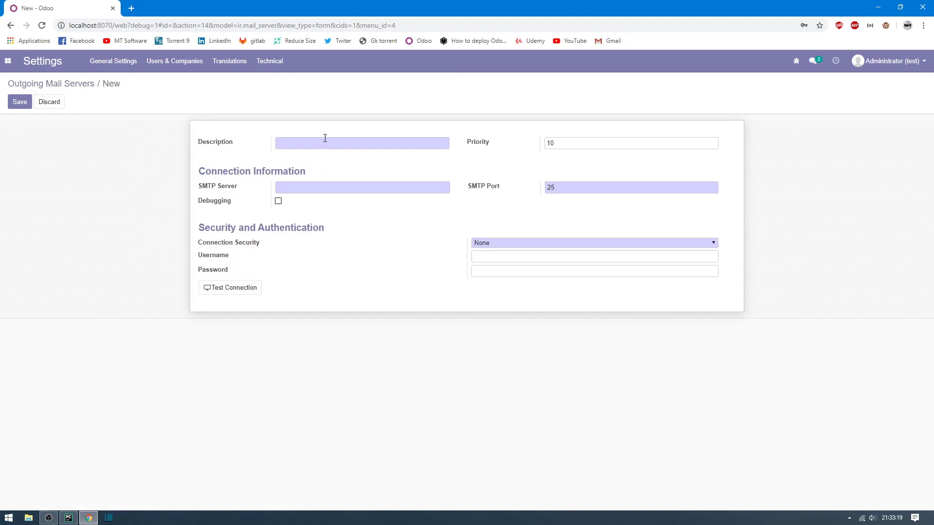
pyautogui.click(361, 143)
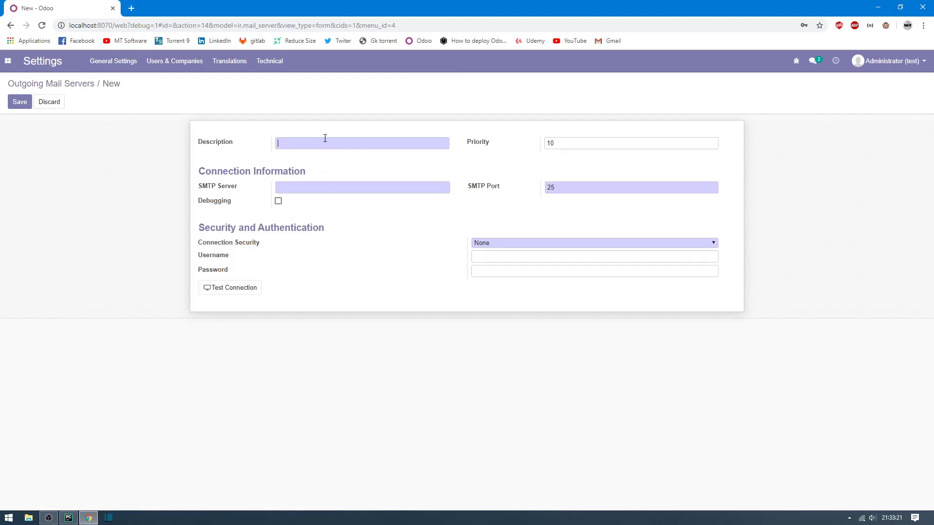
pyautogui.write('My Server Email')
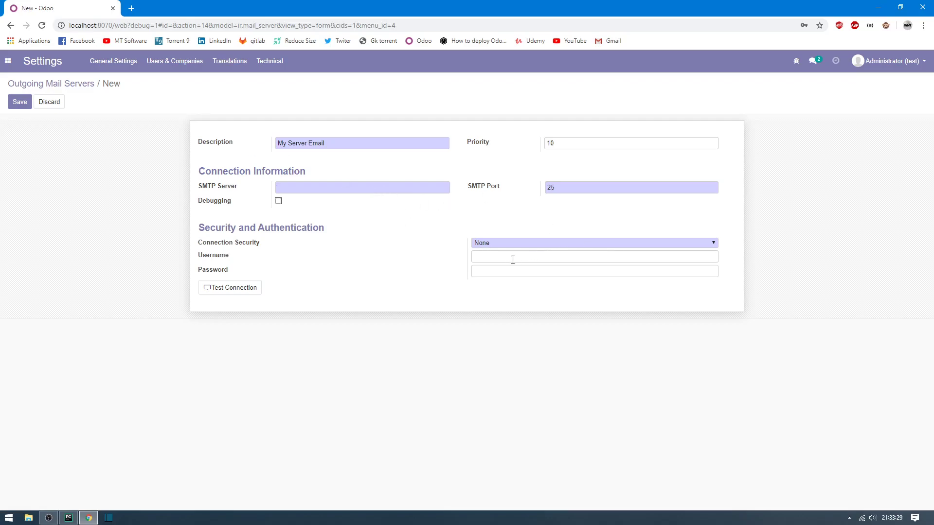
pyautogui.moveTo(458, 273)
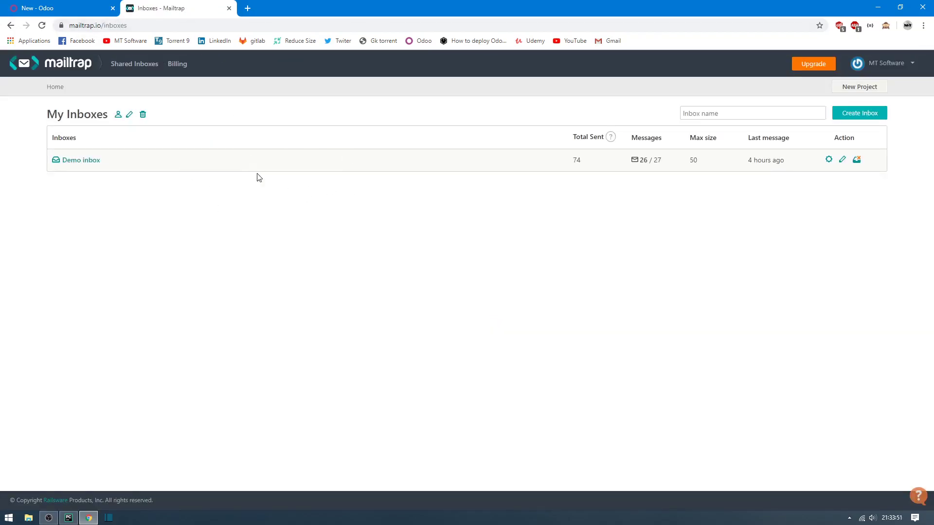
# Copy the Demo inbox's host smtp.mailtrap.io and username into Odoo's SMTP Server and Username.
pyautogui.click(80, 160)
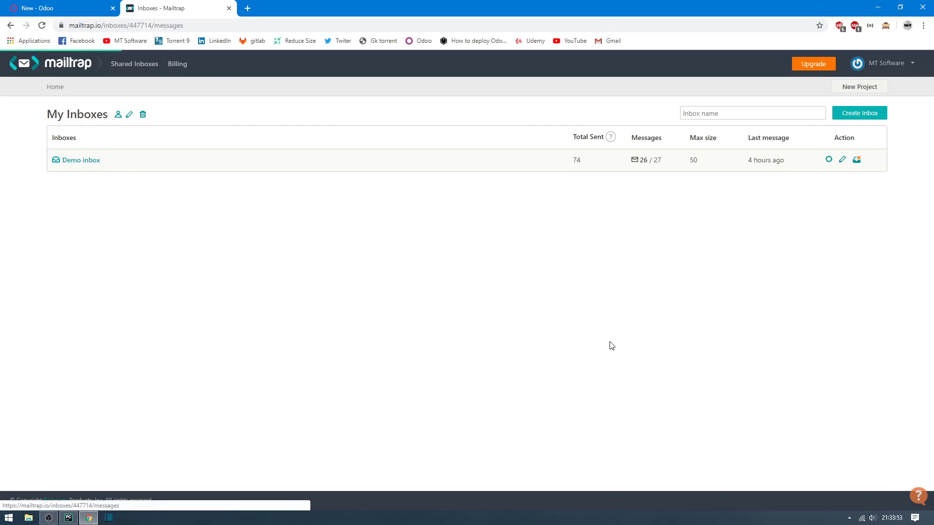
pyautogui.click(80, 160)
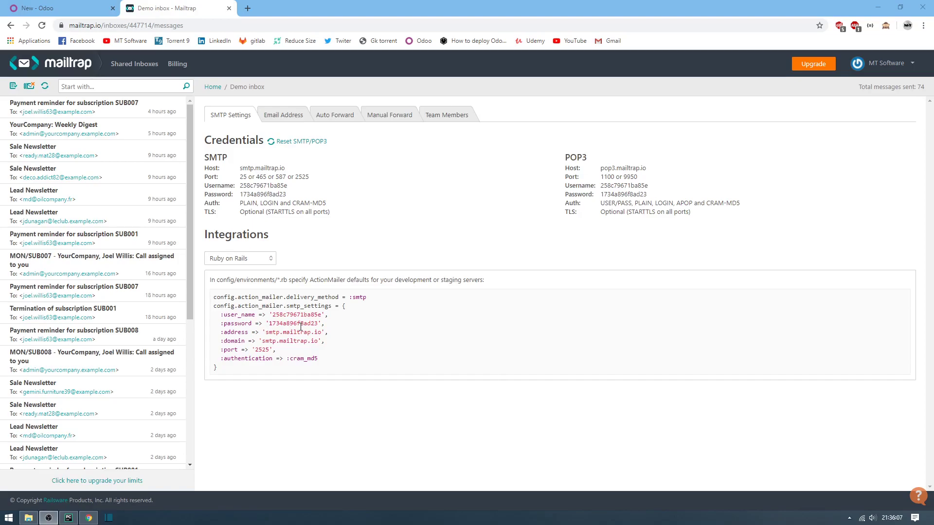
pyautogui.doubleClick(290, 341)
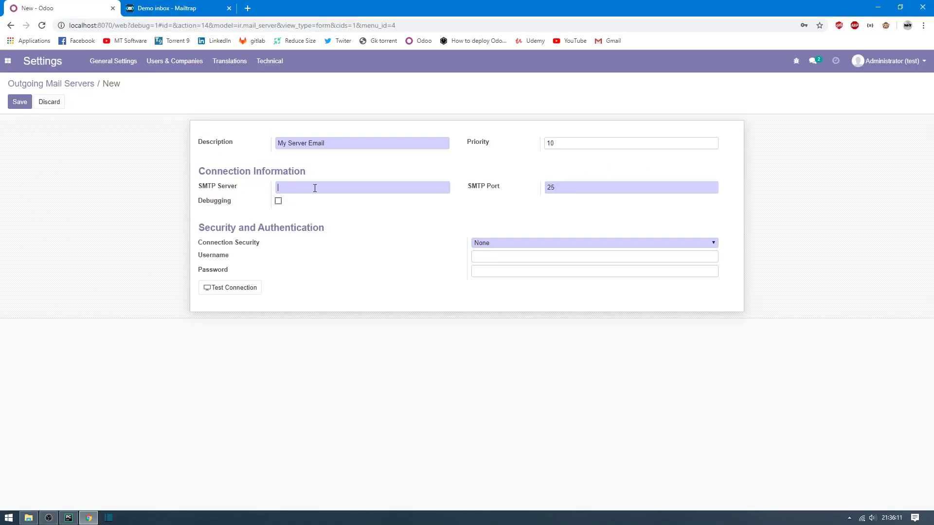
pyautogui.click(172, 8)
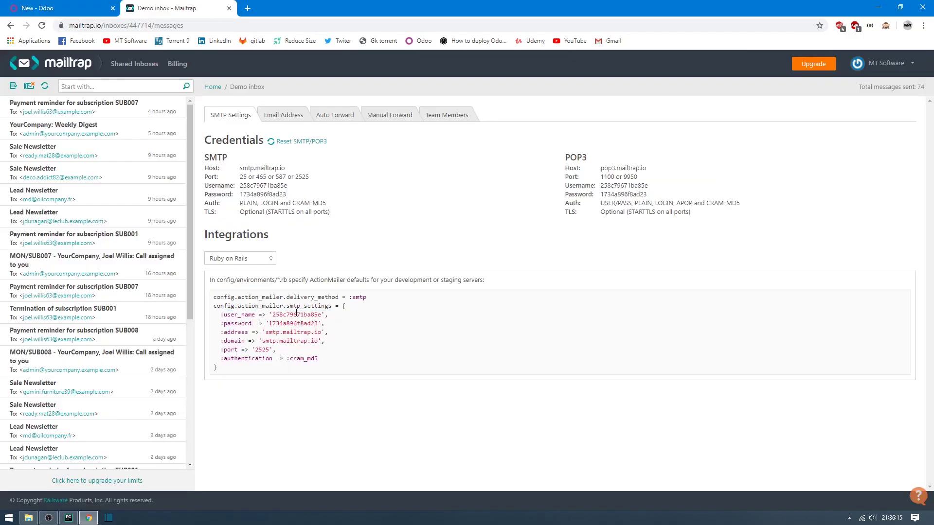
pyautogui.click(53, 7)
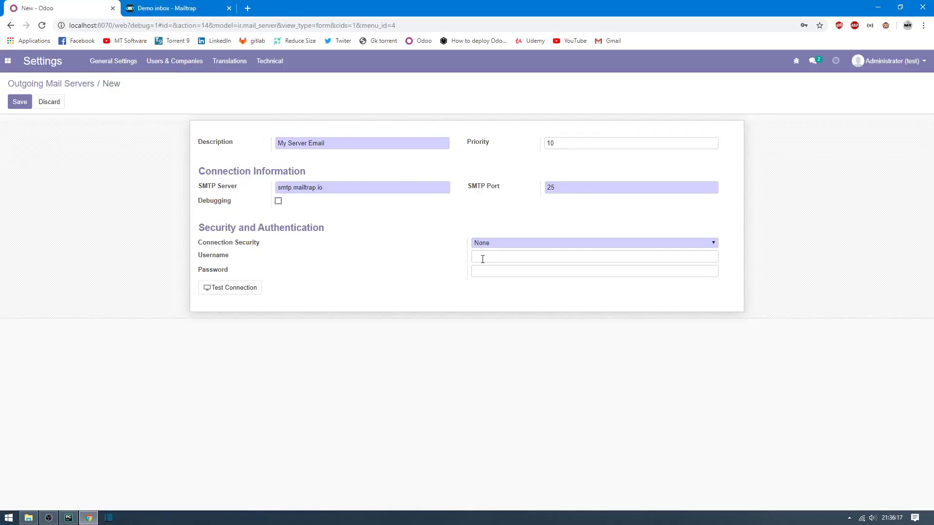
pyautogui.click(172, 8)
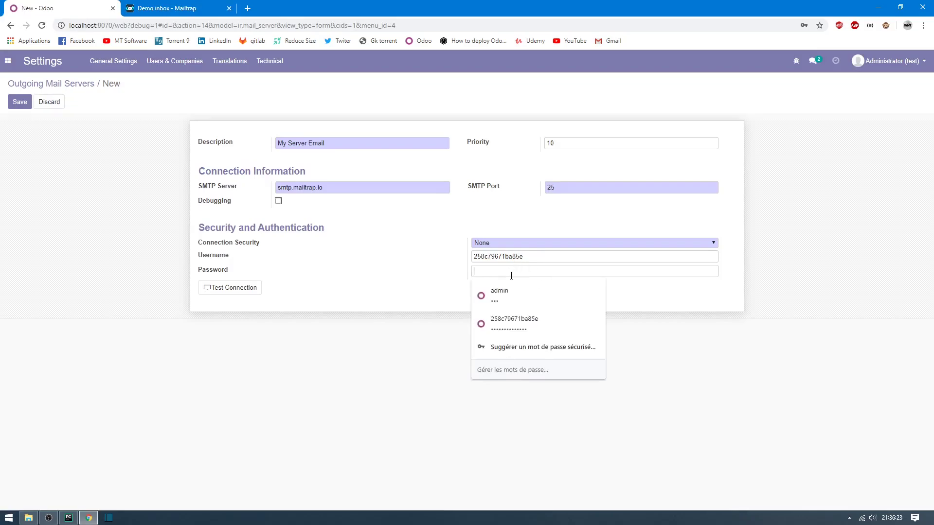
# Enter the SMTP password, pass the connection test, and save 'My Server Email'.
pyautogui.click(515, 324)
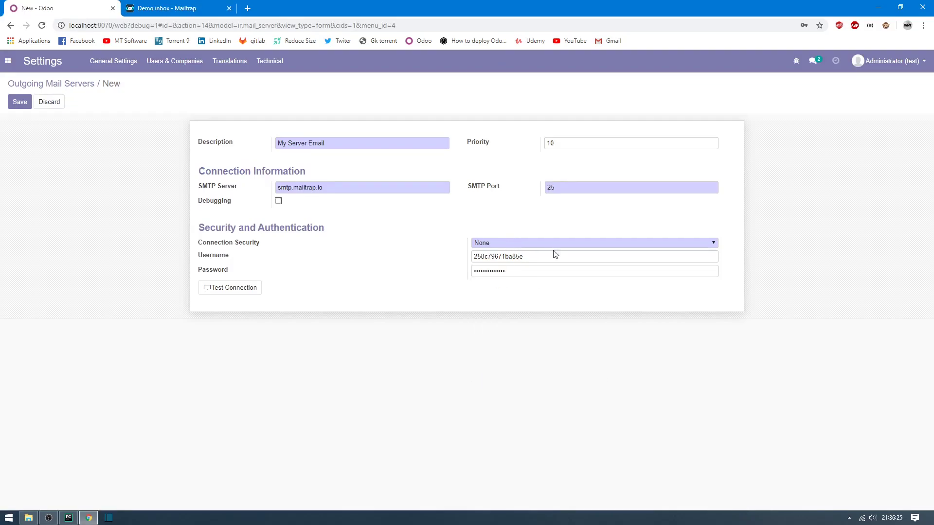
pyautogui.click(593, 242)
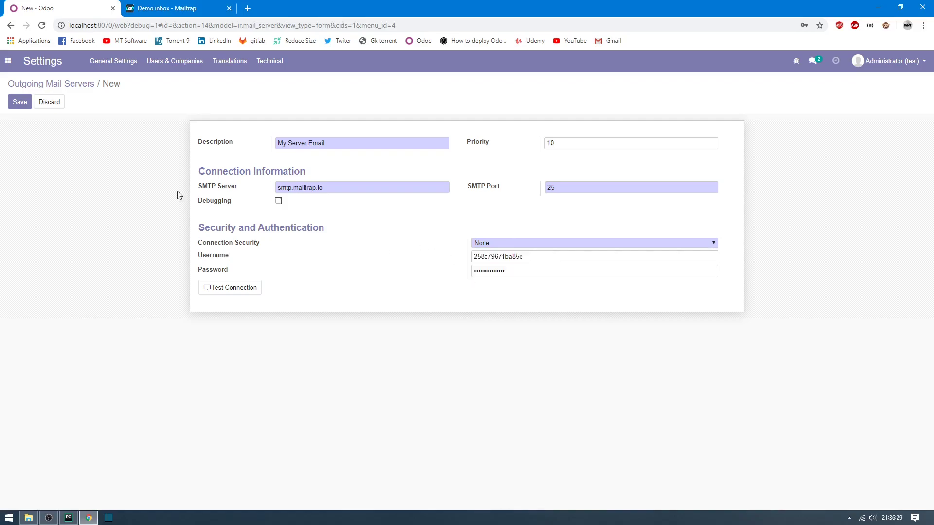
pyautogui.click(19, 101)
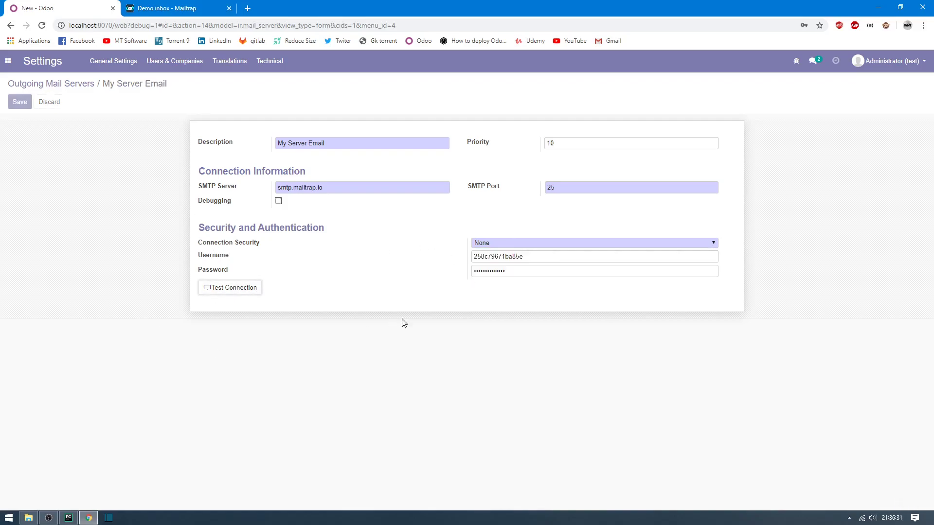
pyautogui.click(229, 287)
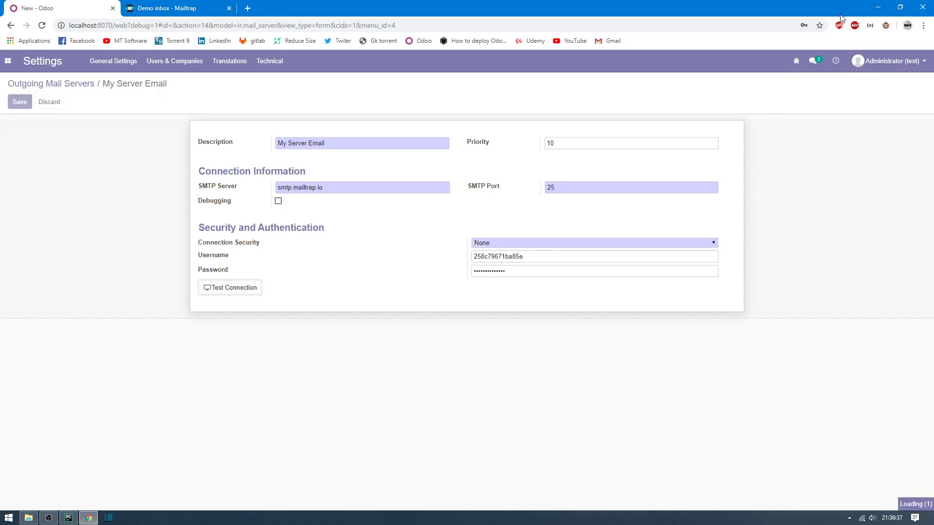
pyautogui.click(229, 287)
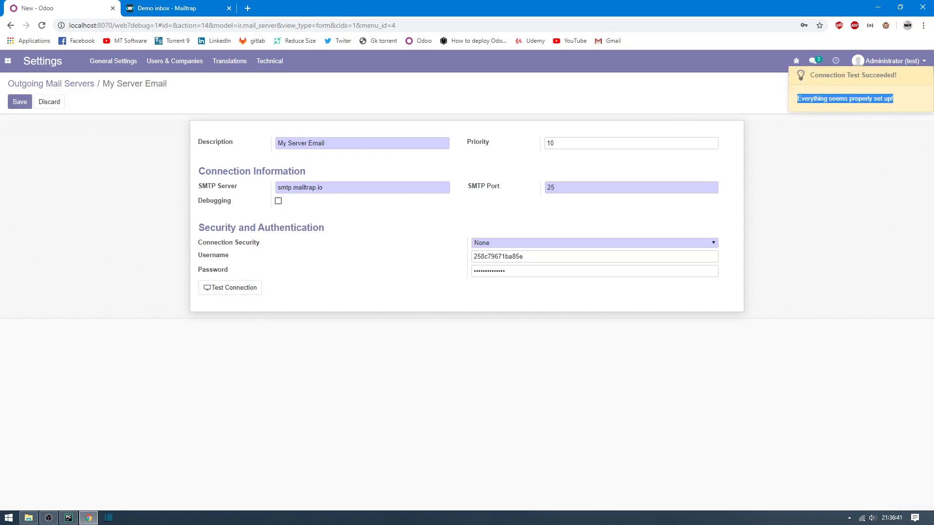
pyautogui.click(19, 101)
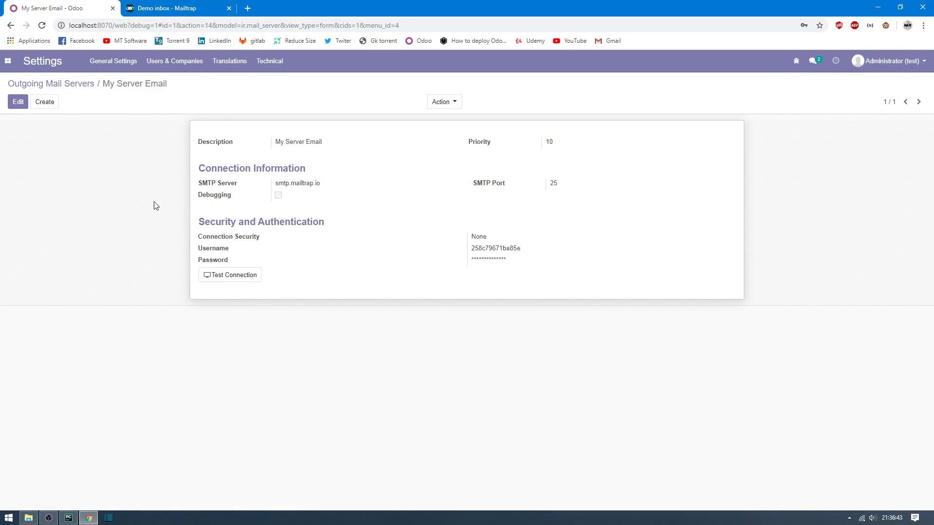
# Create quotation S00001 for My Company with a Mouse line (60.00 €) and save it.
pyautogui.click(8, 61)
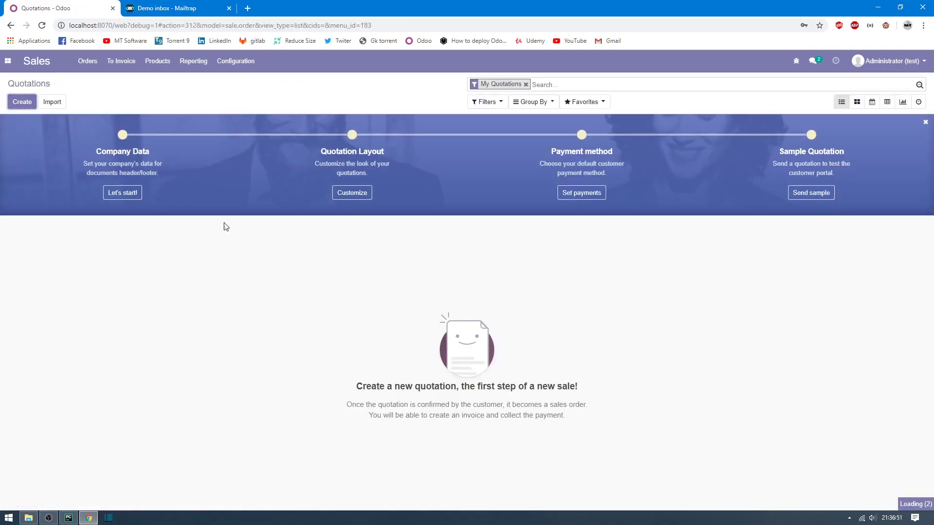
pyautogui.click(21, 101)
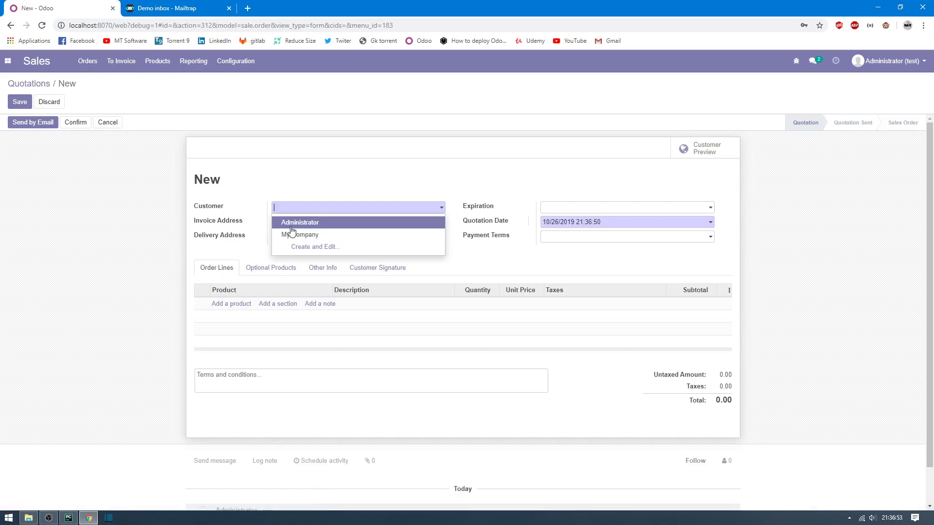
pyautogui.click(300, 234)
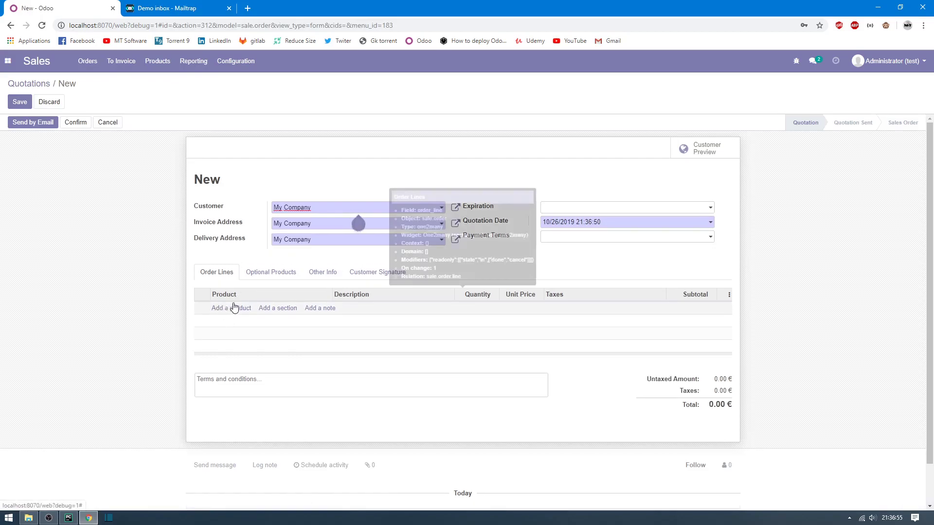
pyautogui.click(231, 308)
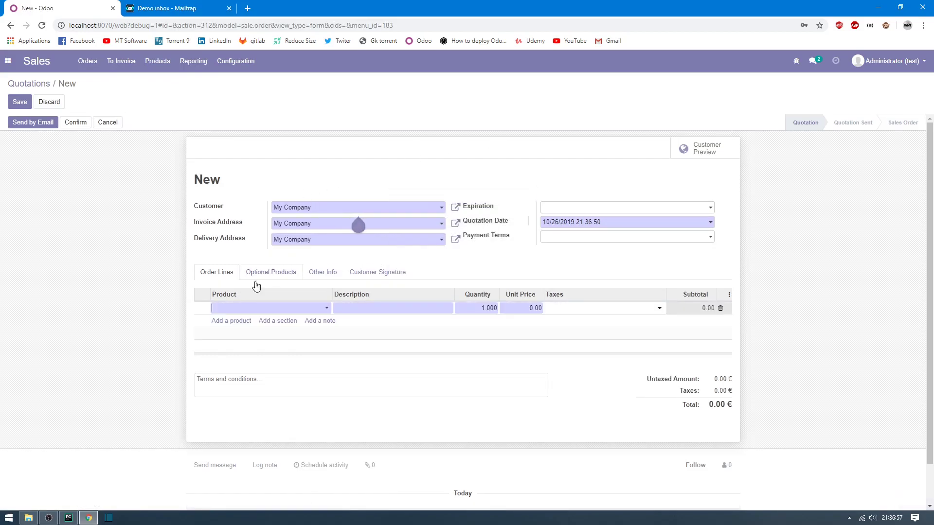
pyautogui.click(269, 308)
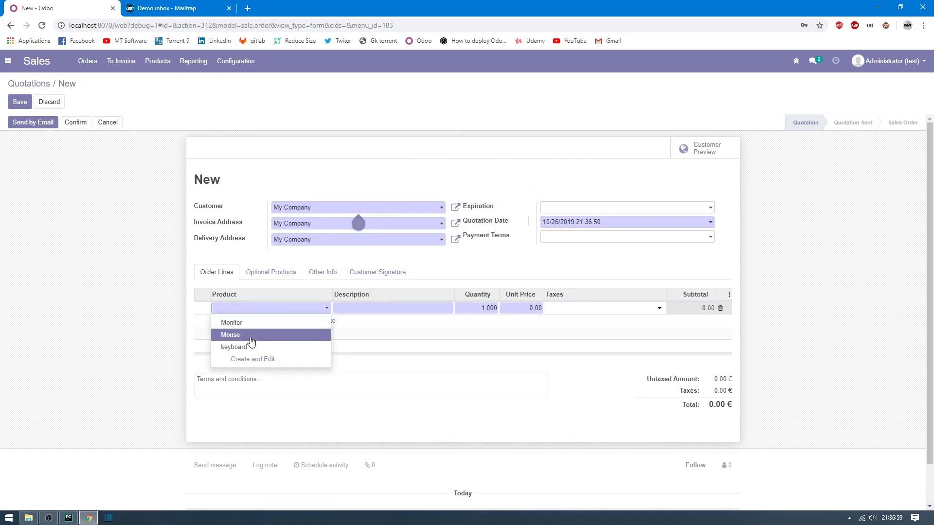
pyautogui.click(231, 335)
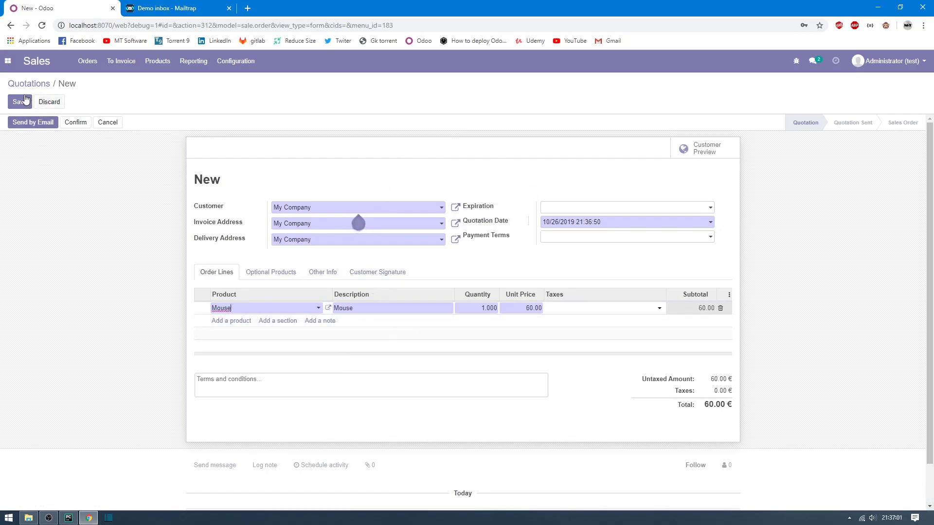
pyautogui.click(19, 101)
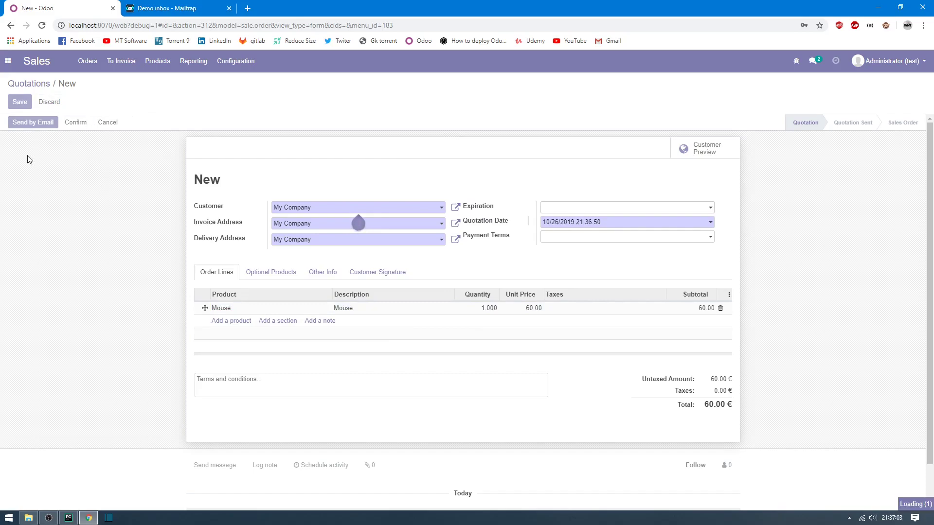
pyautogui.click(19, 102)
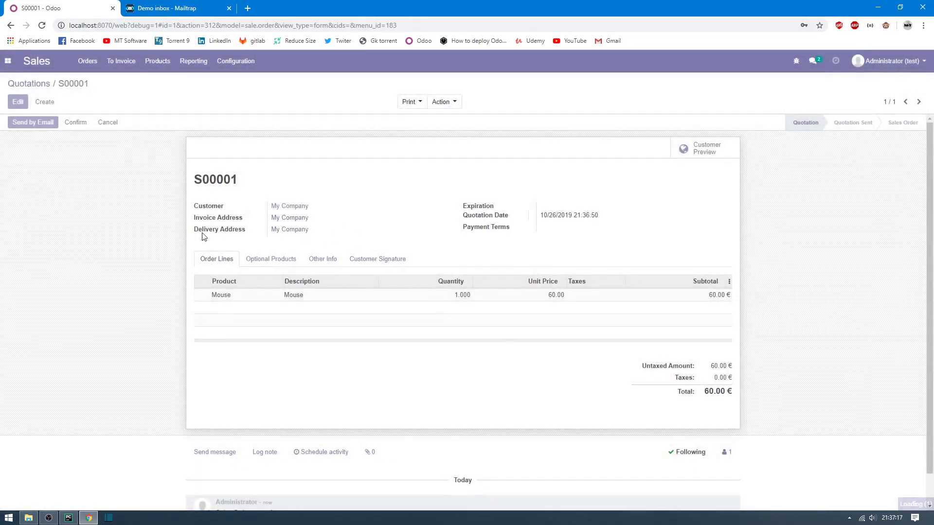
# Send quotation S00001 to My Company by email from the composer.
pyautogui.click(32, 122)
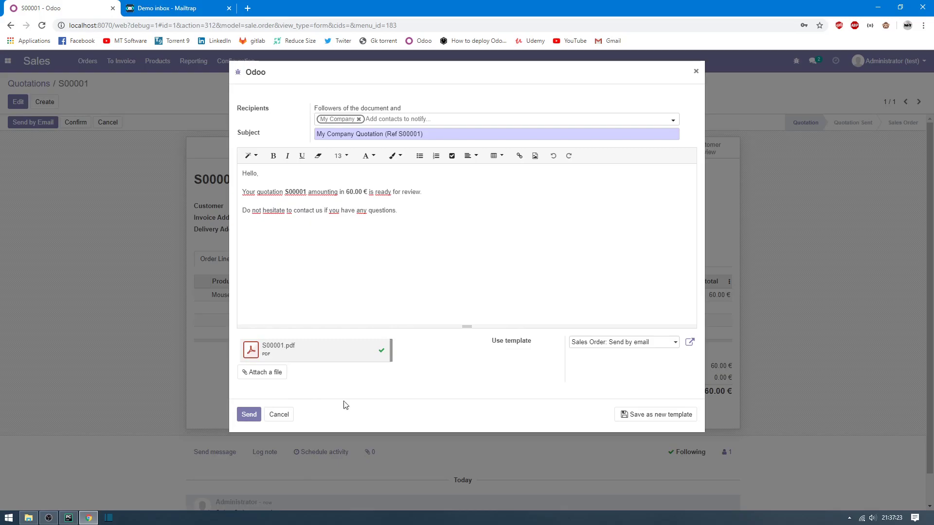
pyautogui.click(249, 414)
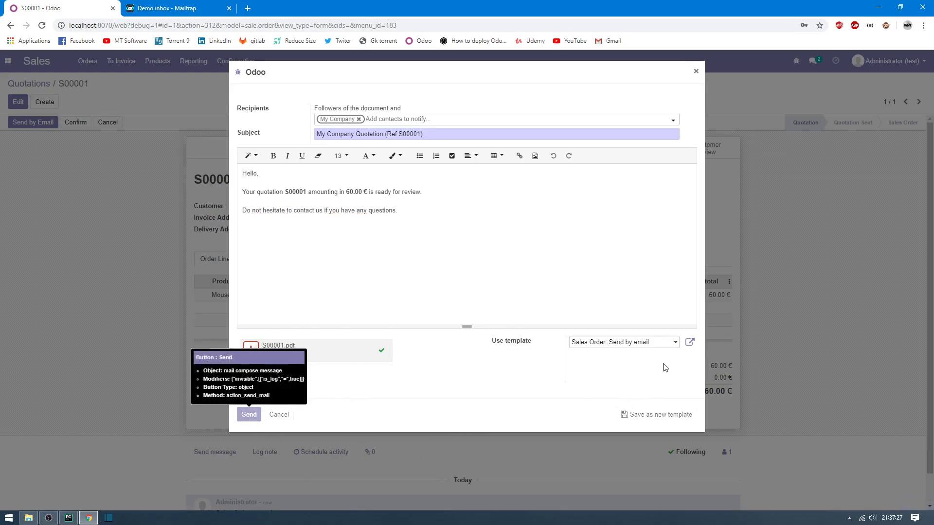
pyautogui.click(249, 414)
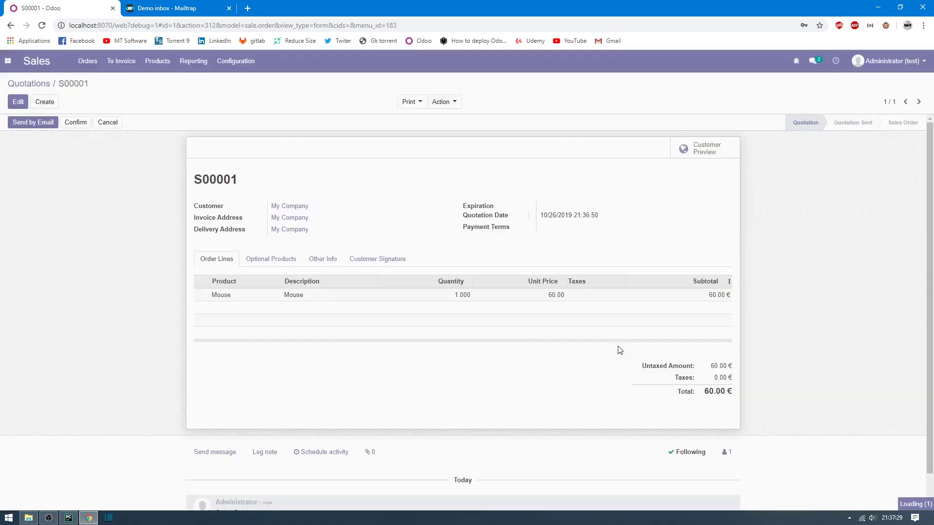
pyautogui.click(32, 122)
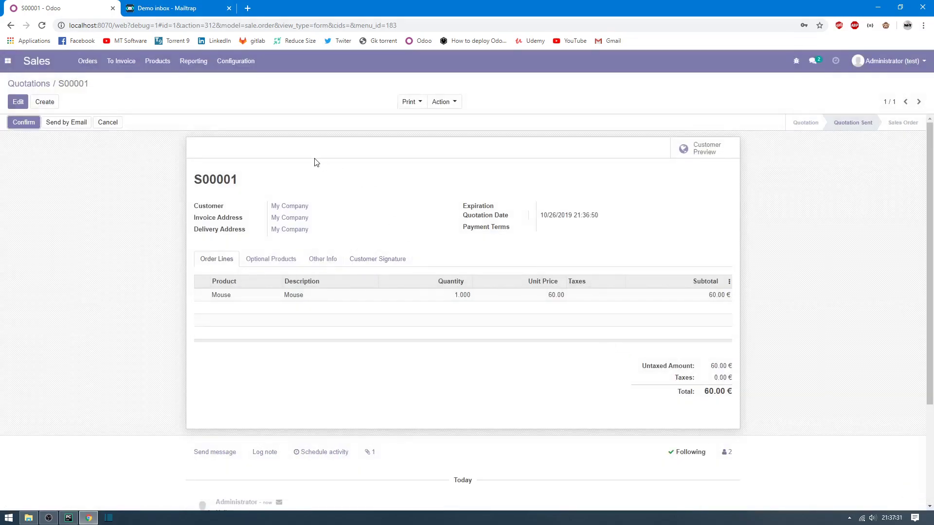
# View the S00001 quotation email in Mailtrap, then empty the Demo inbox.
pyautogui.click(176, 8)
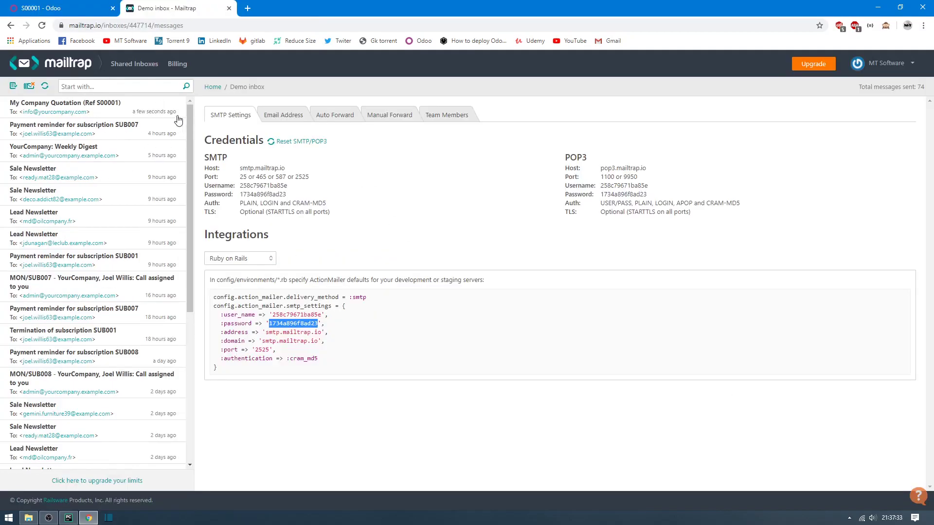
pyautogui.click(66, 107)
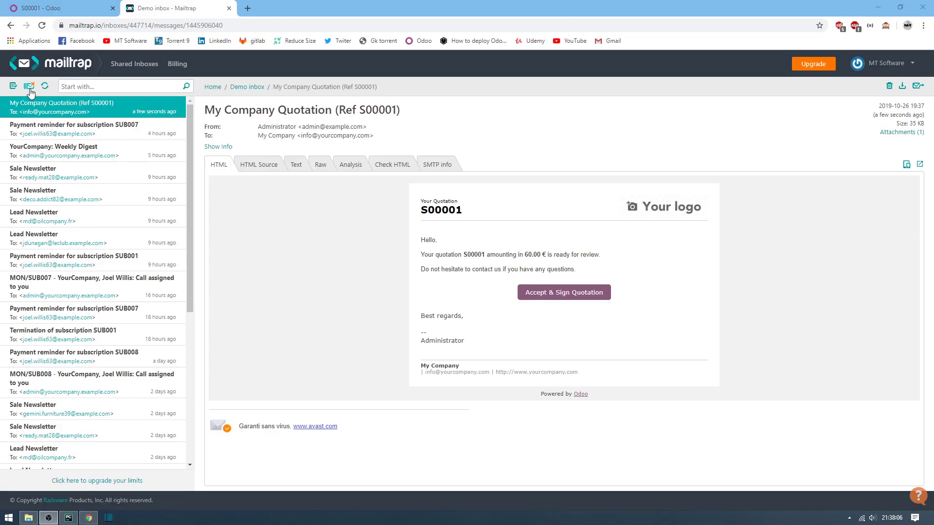
pyautogui.click(13, 86)
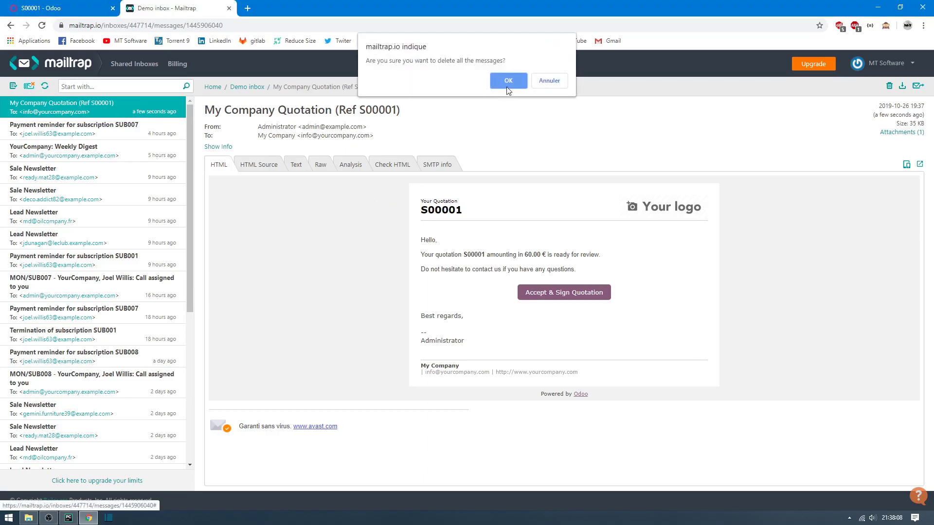
pyautogui.click(507, 81)
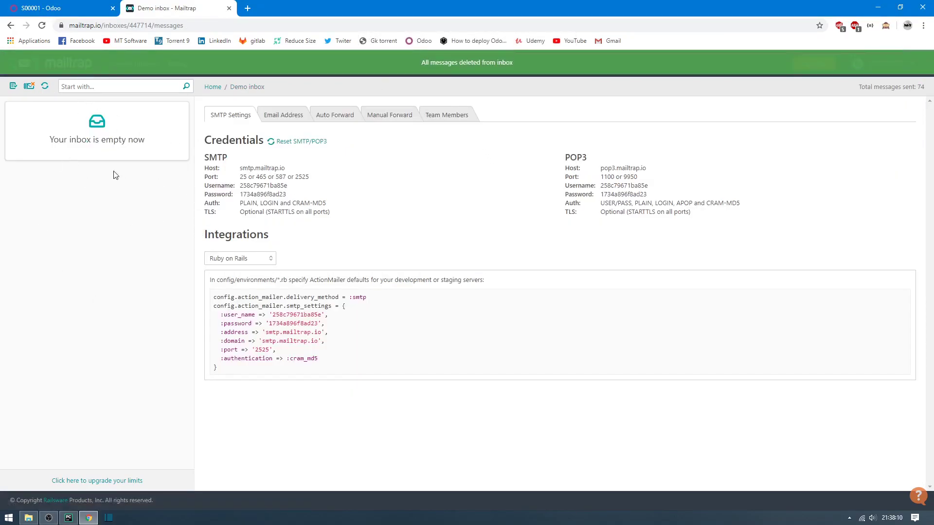
pyautogui.click(59, 8)
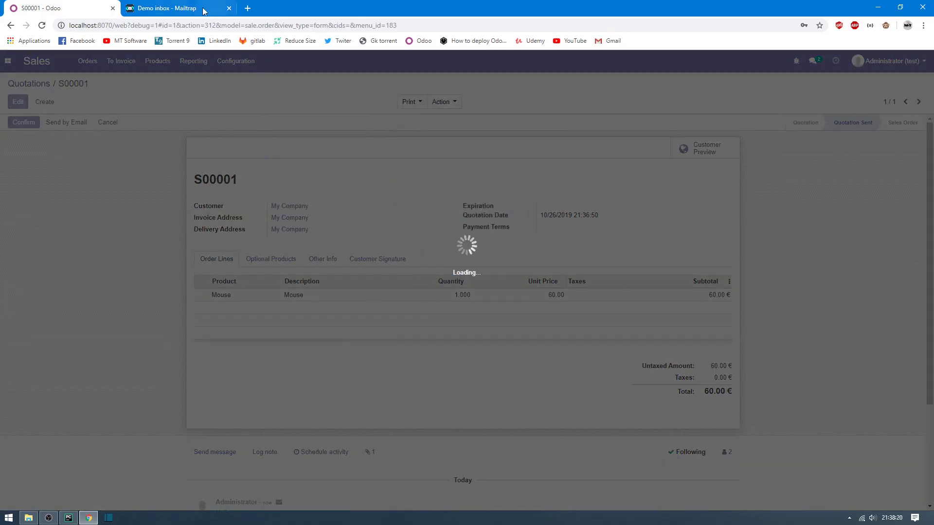
# Open the new 'My Company Quotation (Ref S00001)' email in the Mailtrap inbox.
pyautogui.click(173, 8)
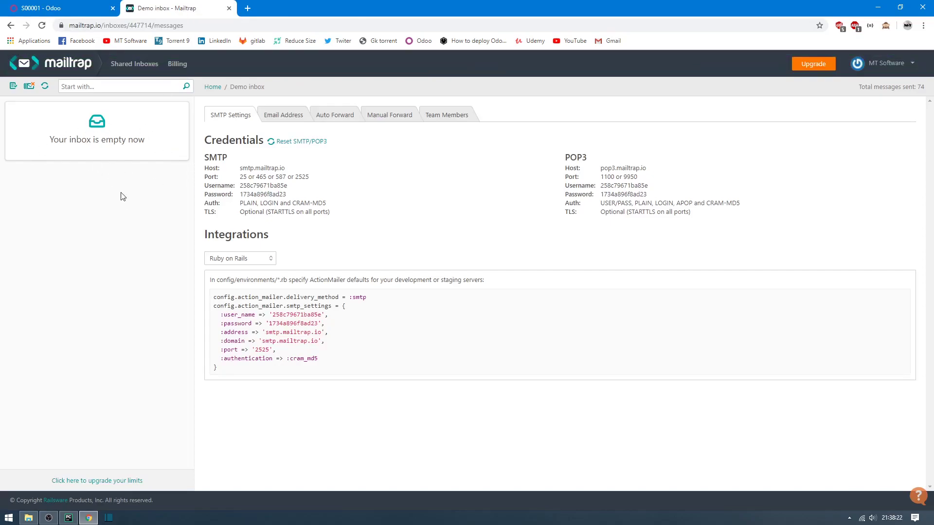
pyautogui.moveTo(135, 189)
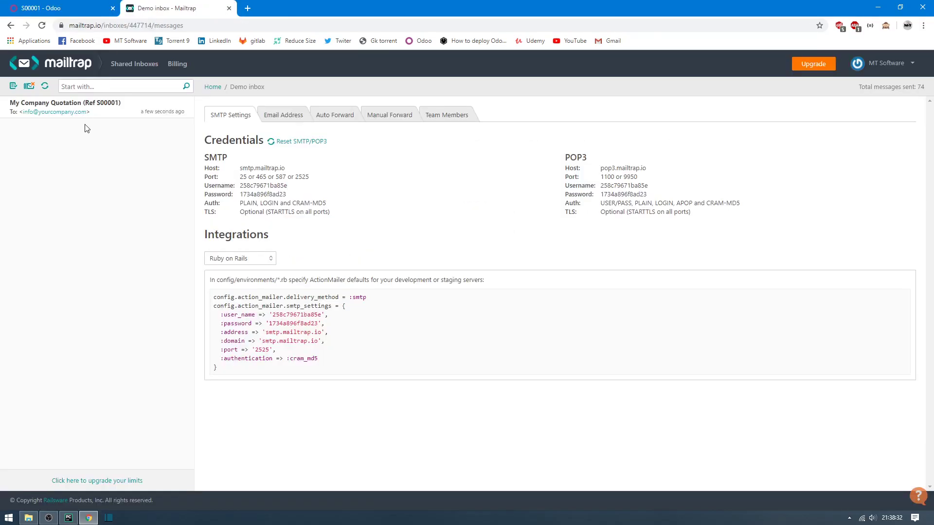
pyautogui.click(66, 107)
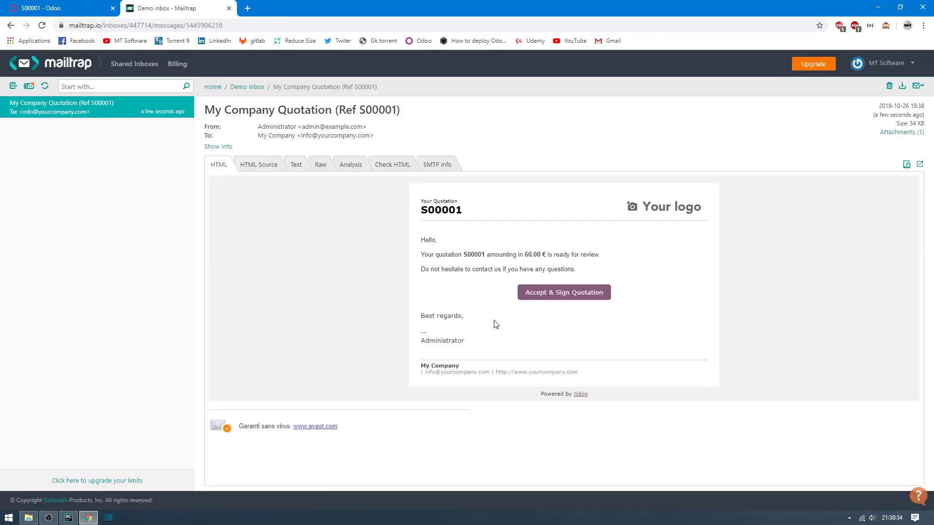